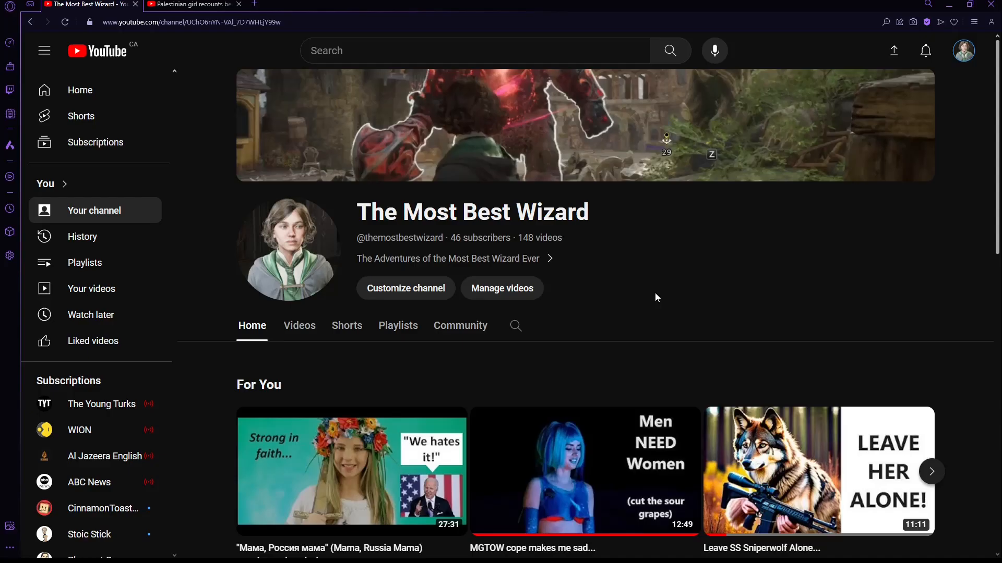
# Step: Scroll down the channel page's For You row to the Mama, Russia Mama reaction video
pyautogui.scroll(-3)
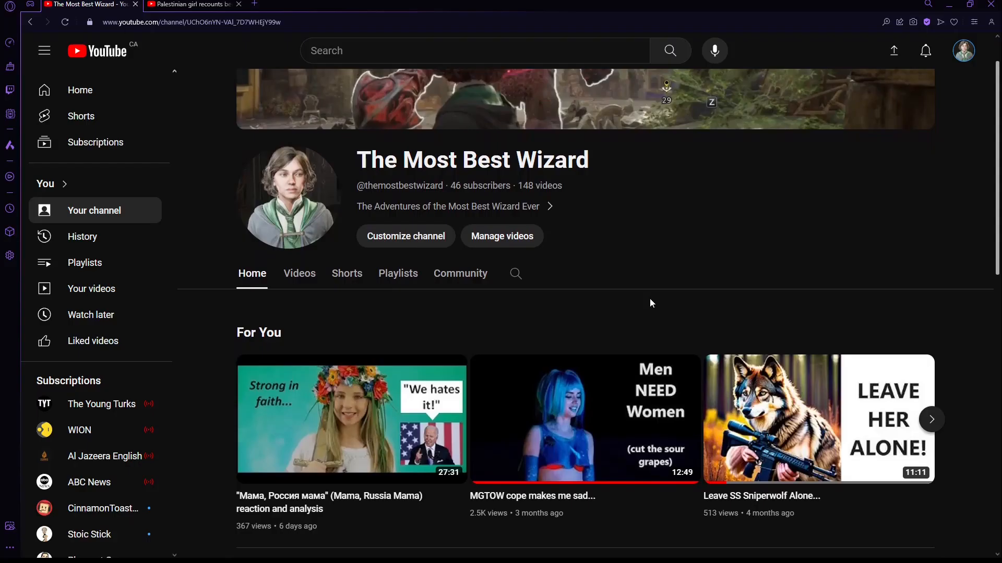
pyautogui.scroll(-3)
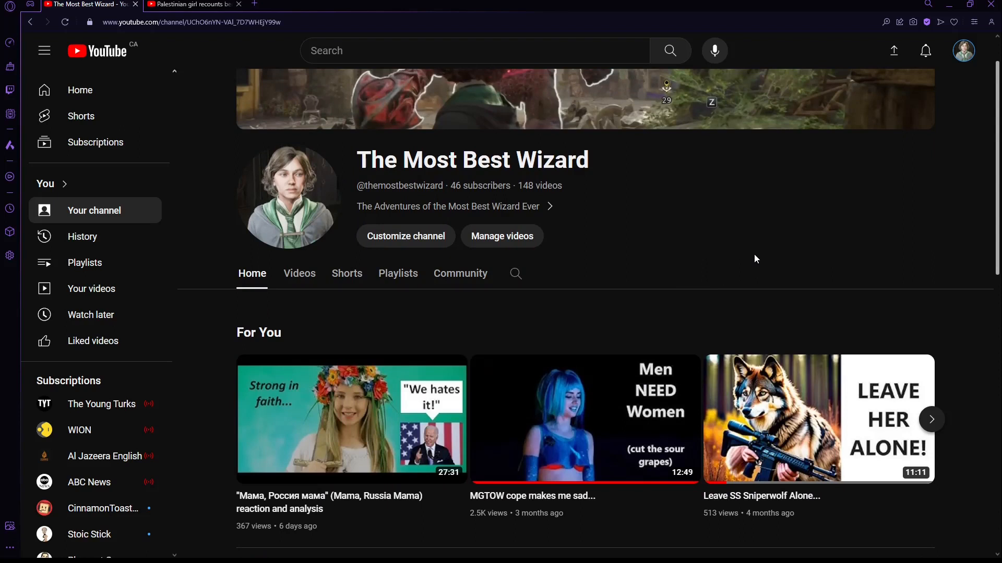
pyautogui.scroll(-3)
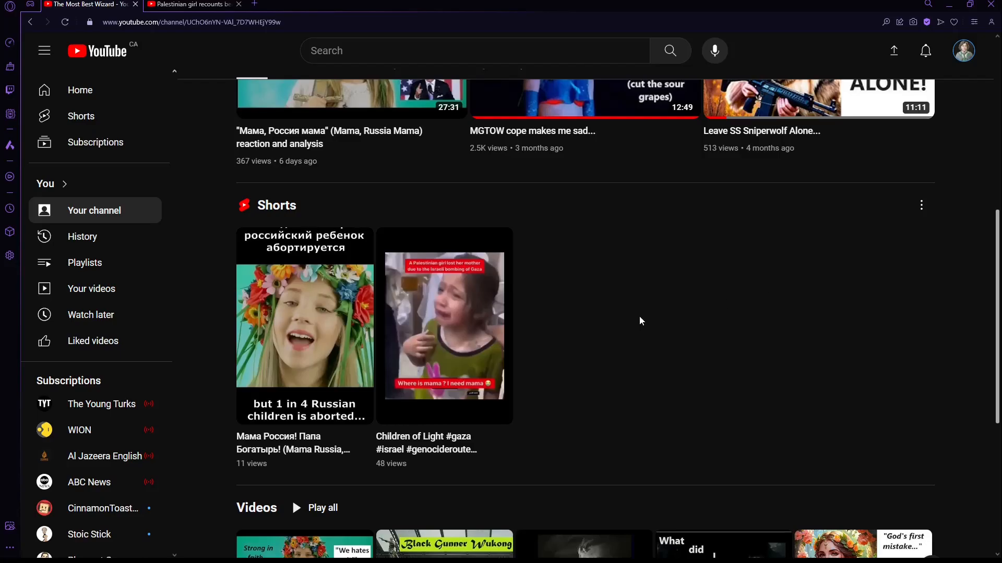
pyautogui.moveTo(653, 318)
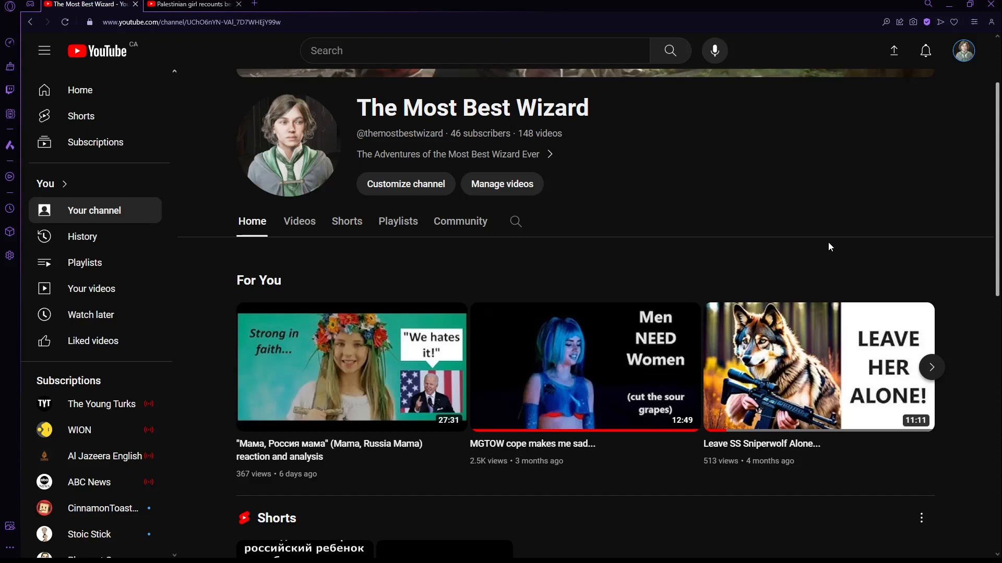
pyautogui.scroll(-3)
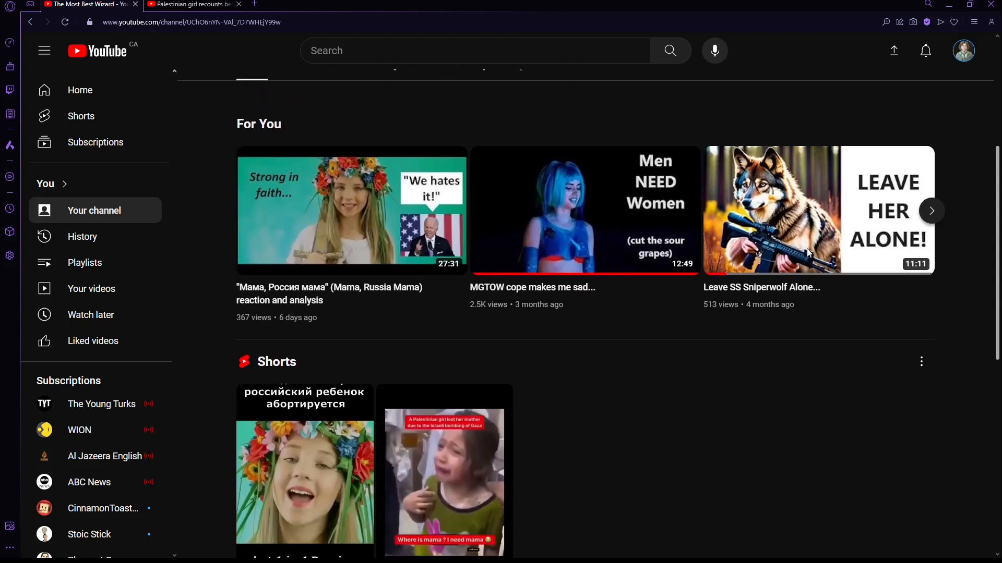
pyautogui.scroll(-3)
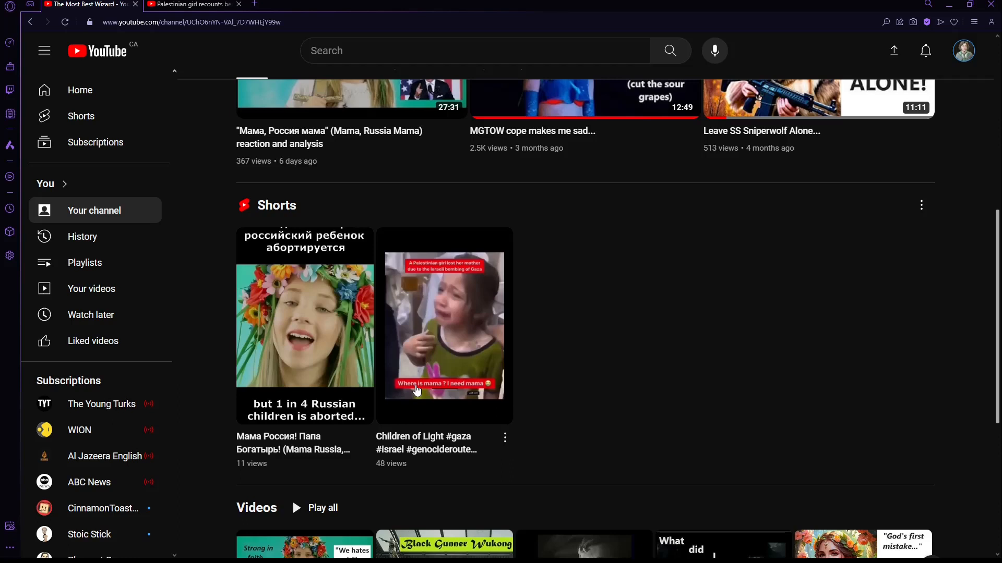
pyautogui.moveTo(598, 327)
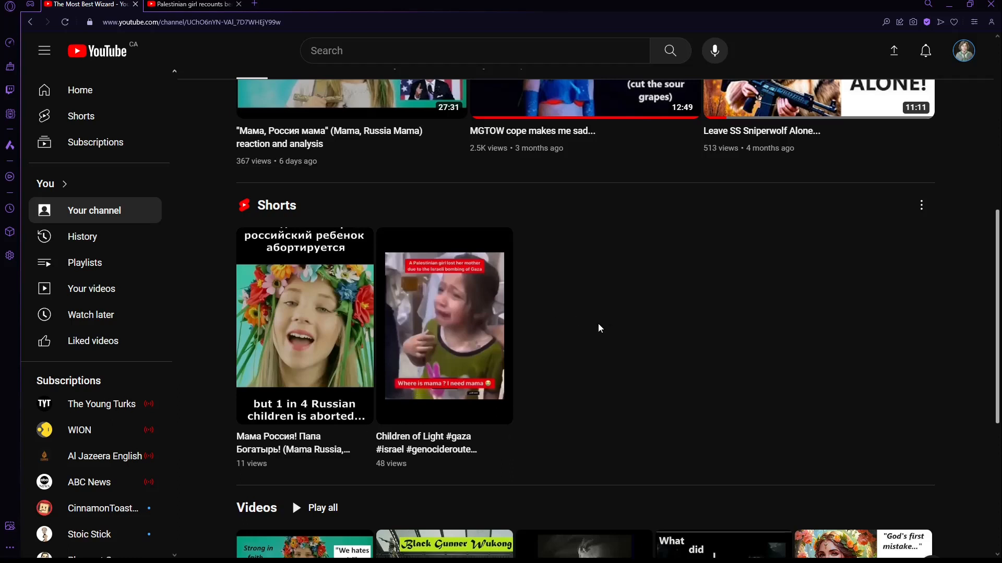
pyautogui.moveTo(601, 333)
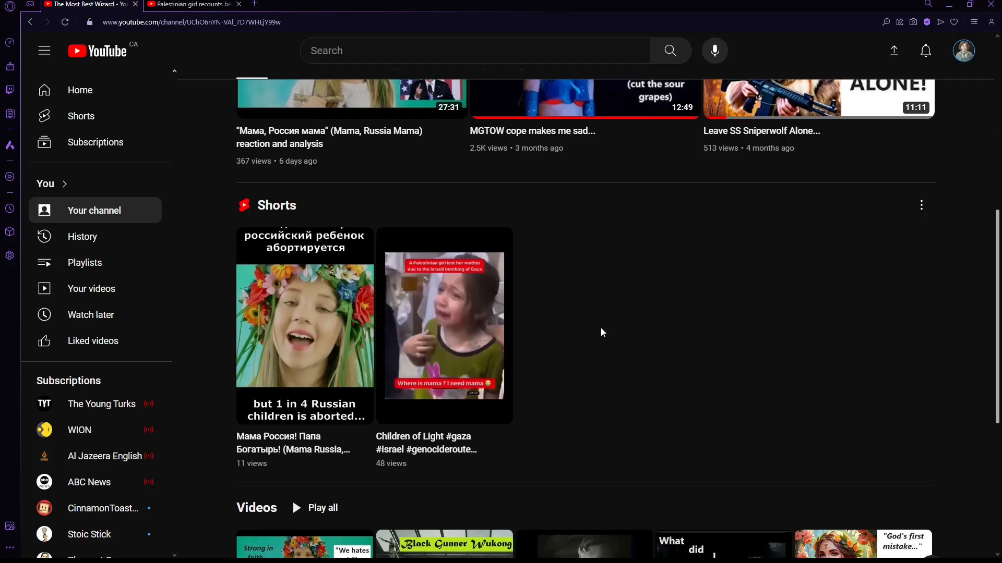
pyautogui.moveTo(369, 328)
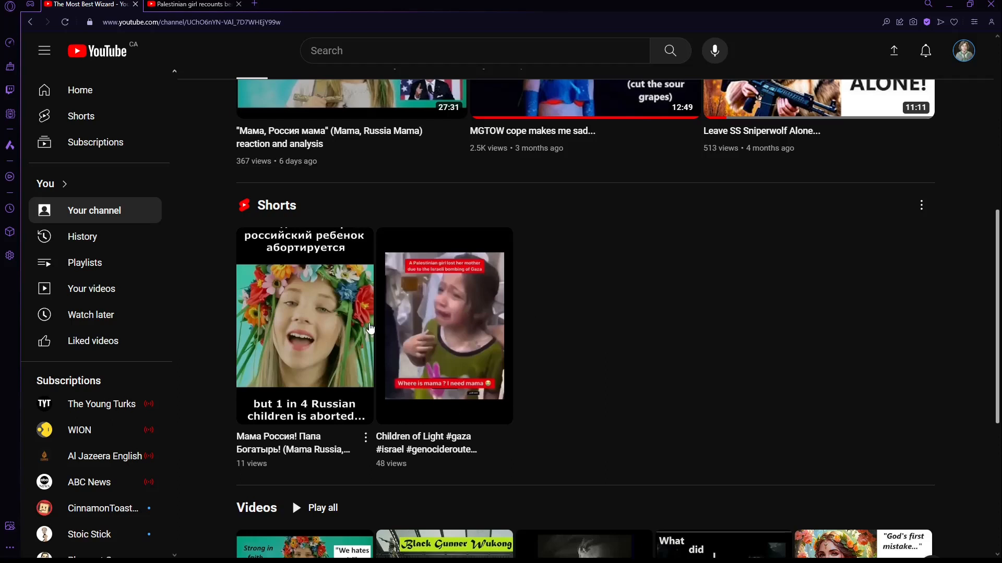
pyautogui.moveTo(369, 331)
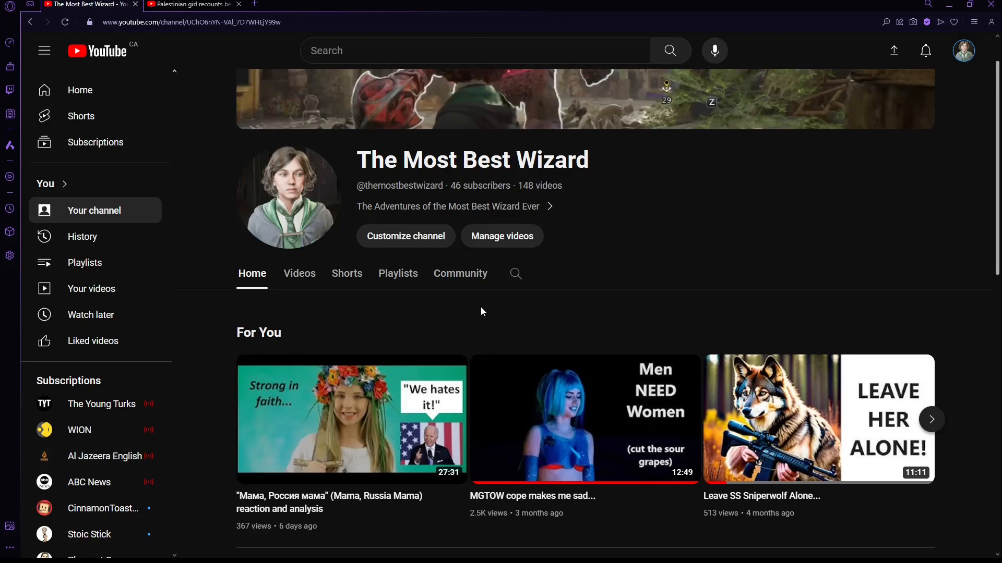
pyautogui.scroll(-3)
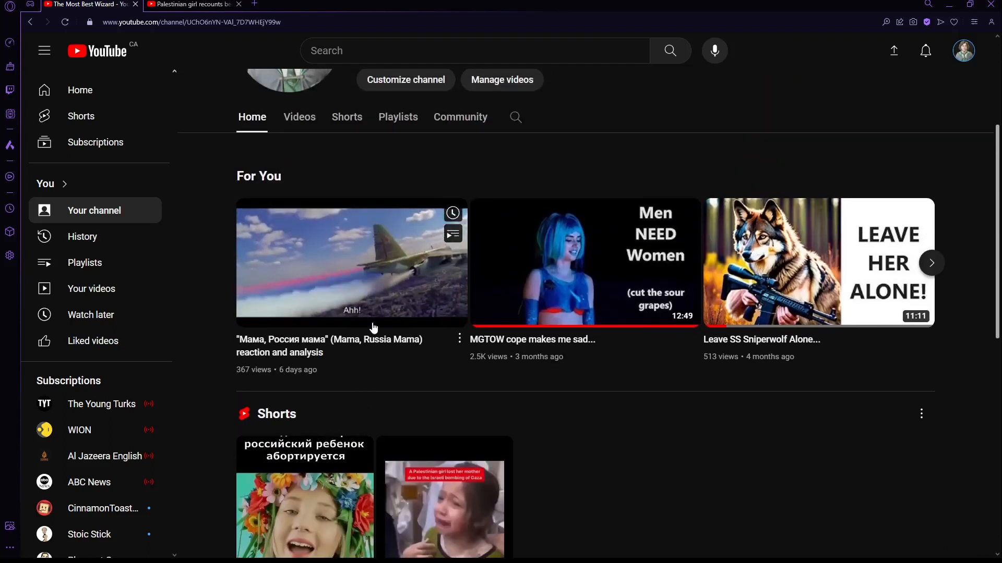
pyautogui.scroll(-3)
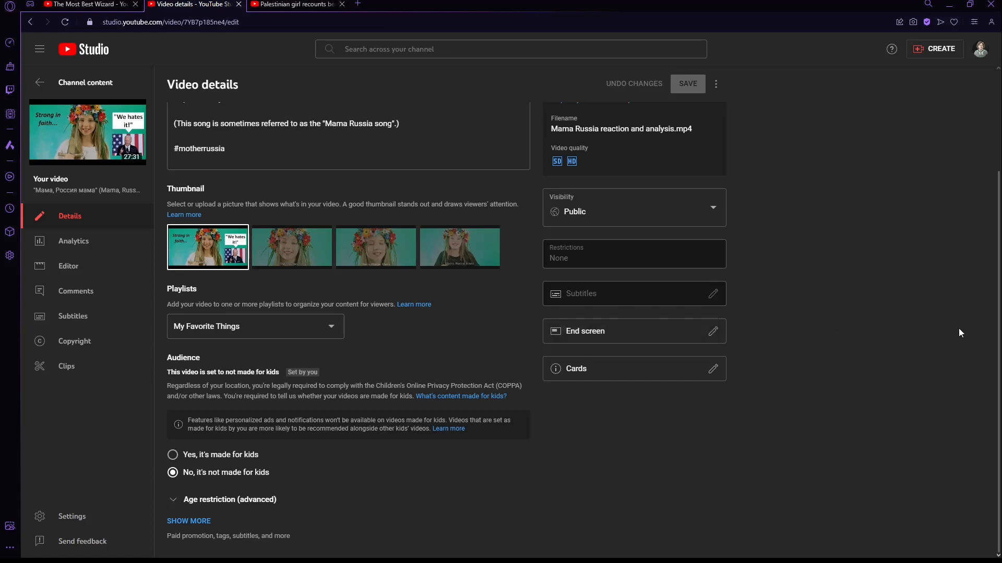
# Step: Open Manage videos for the Studio video list, then return to the channel page tab
pyautogui.click(86, 5)
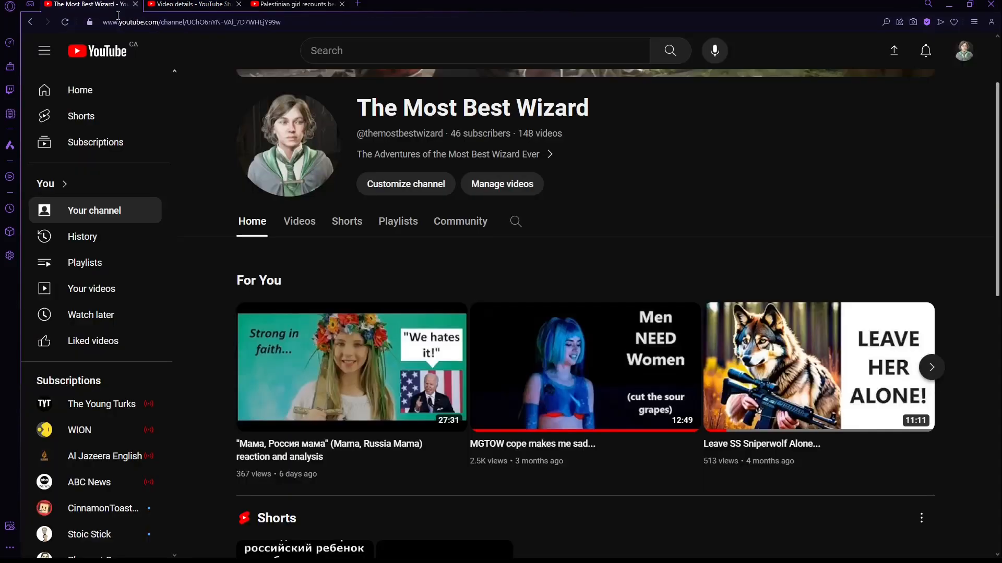
pyautogui.moveTo(502, 184)
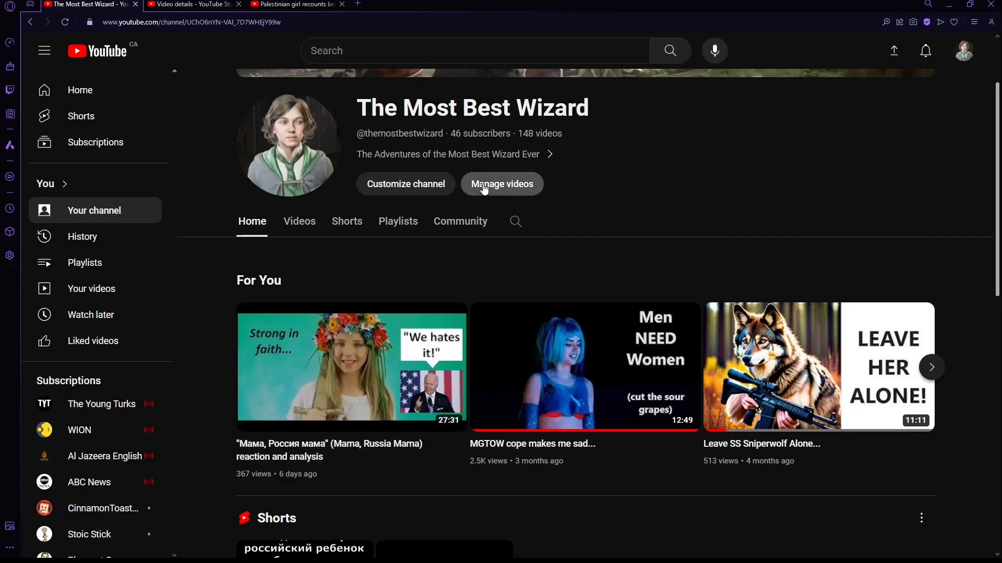
pyautogui.click(501, 184)
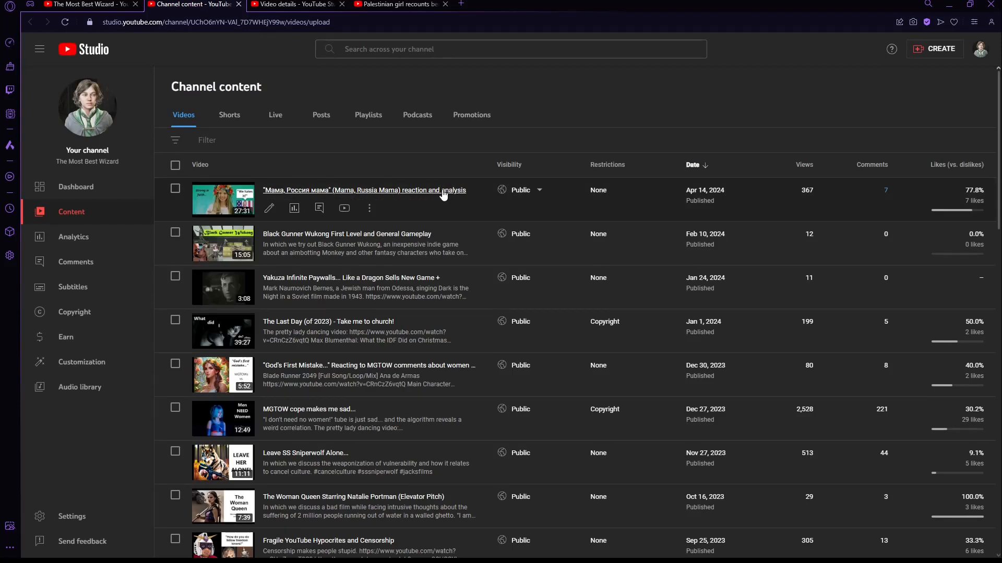
pyautogui.moveTo(479, 208)
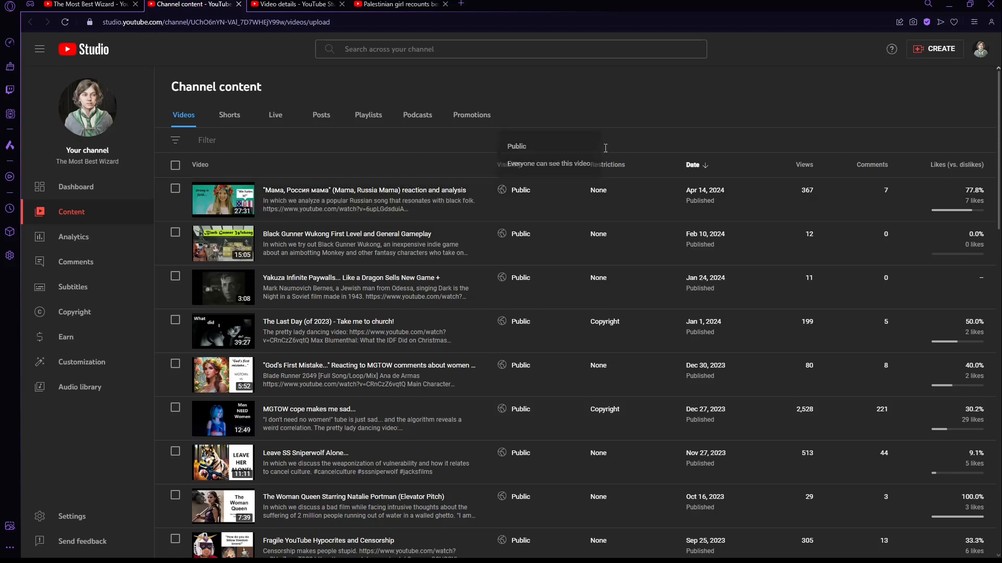
pyautogui.click(89, 5)
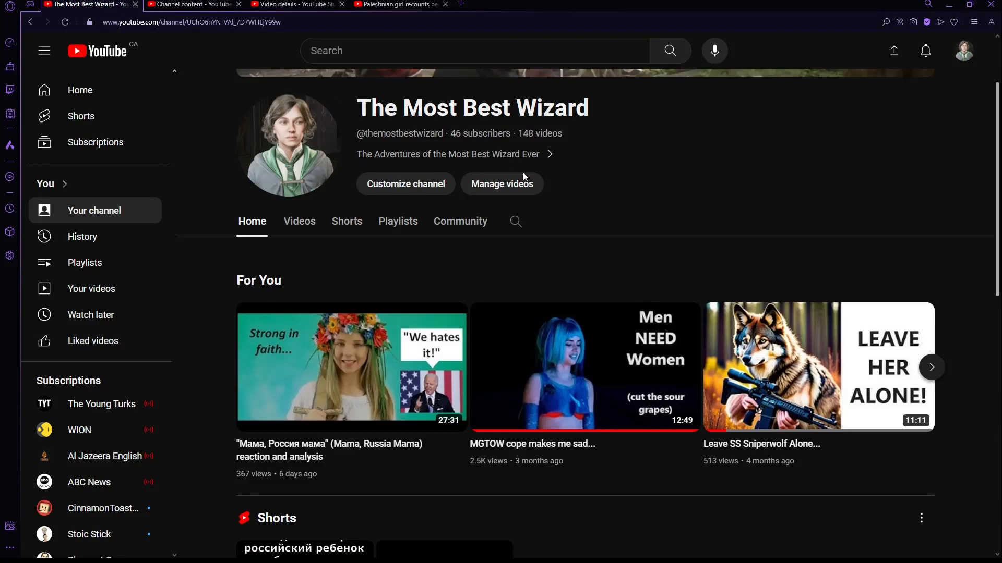
pyautogui.moveTo(351, 367)
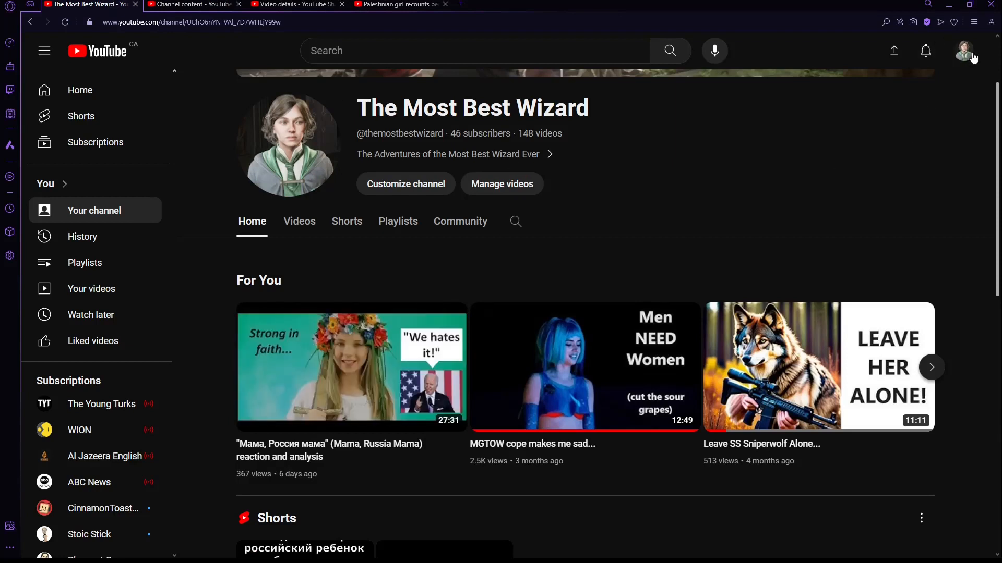
# Step: Review published comments and mentions in Studio, then open channel customization from the account menu
pyautogui.click(964, 51)
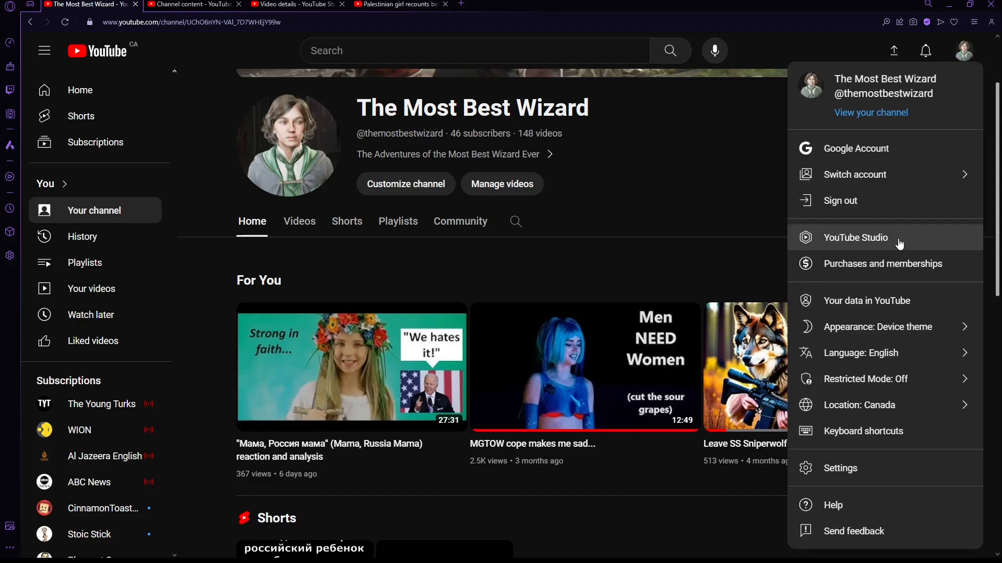
pyautogui.click(856, 237)
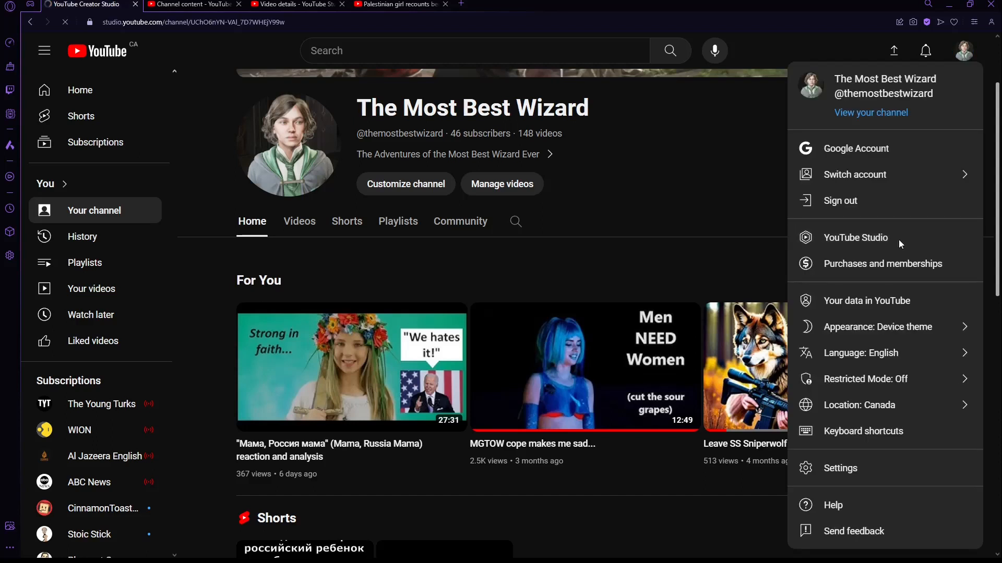
pyautogui.click(856, 236)
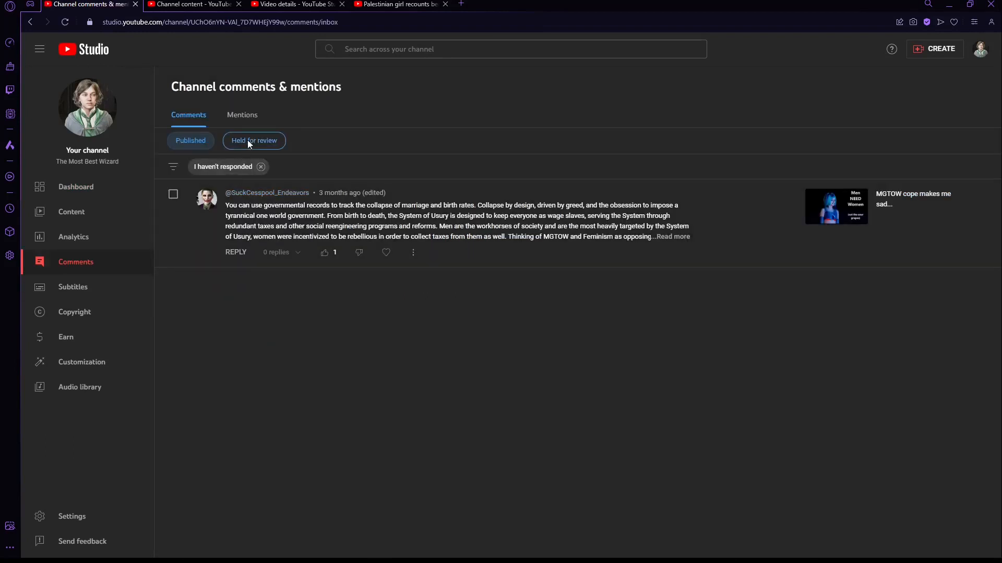
pyautogui.click(241, 114)
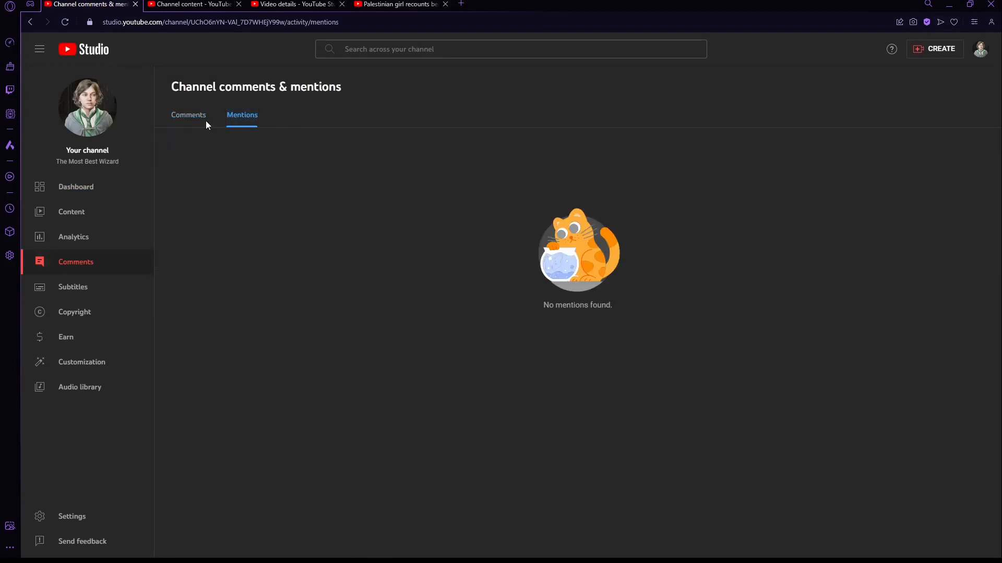
pyautogui.click(189, 115)
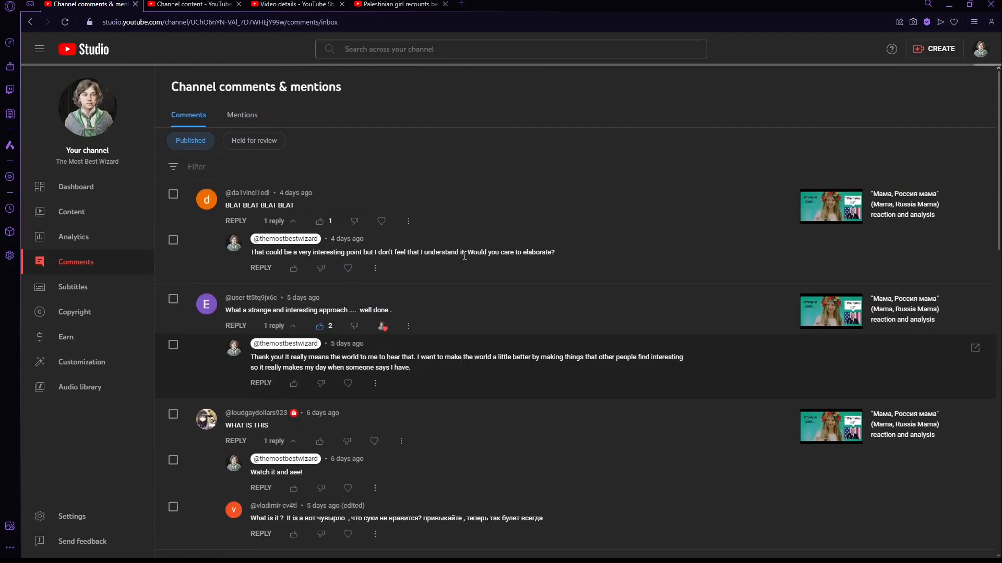
pyautogui.moveTo(432, 312)
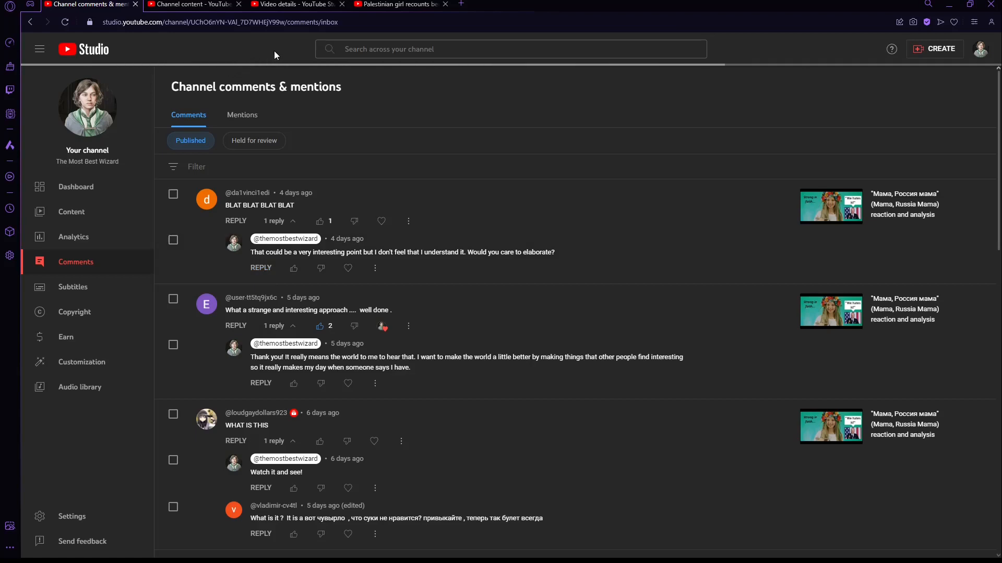
pyautogui.moveTo(88, 106)
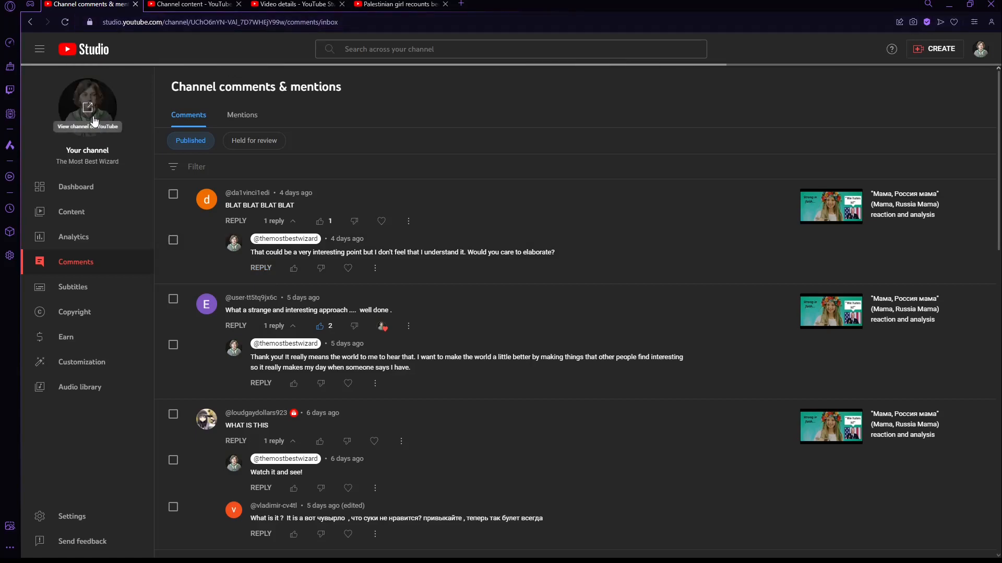
pyautogui.click(980, 48)
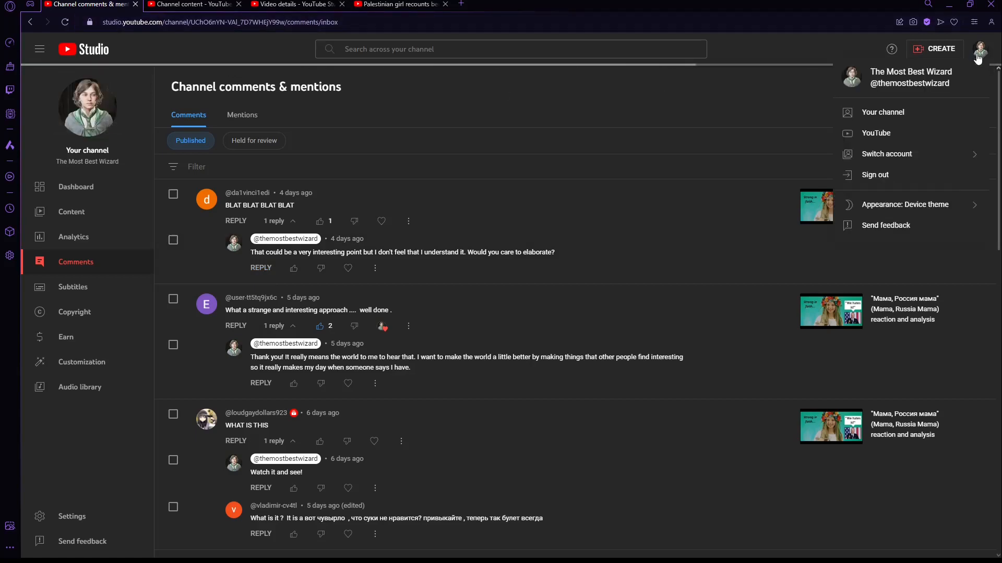
pyautogui.click(882, 112)
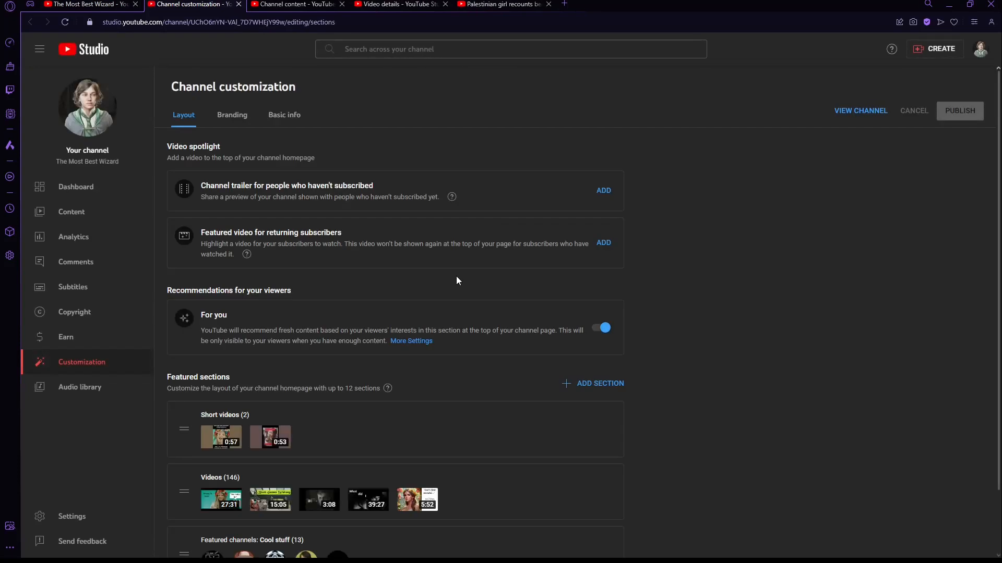
# Step: Open the Choose specific video dialog for the homepage spotlight and close it without picking
pyautogui.click(603, 190)
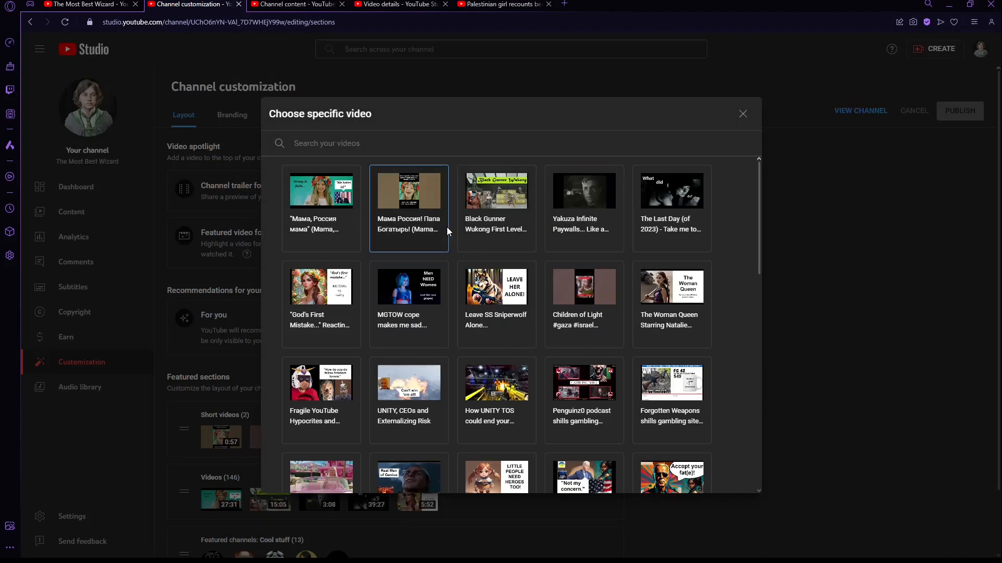
pyautogui.moveTo(743, 114)
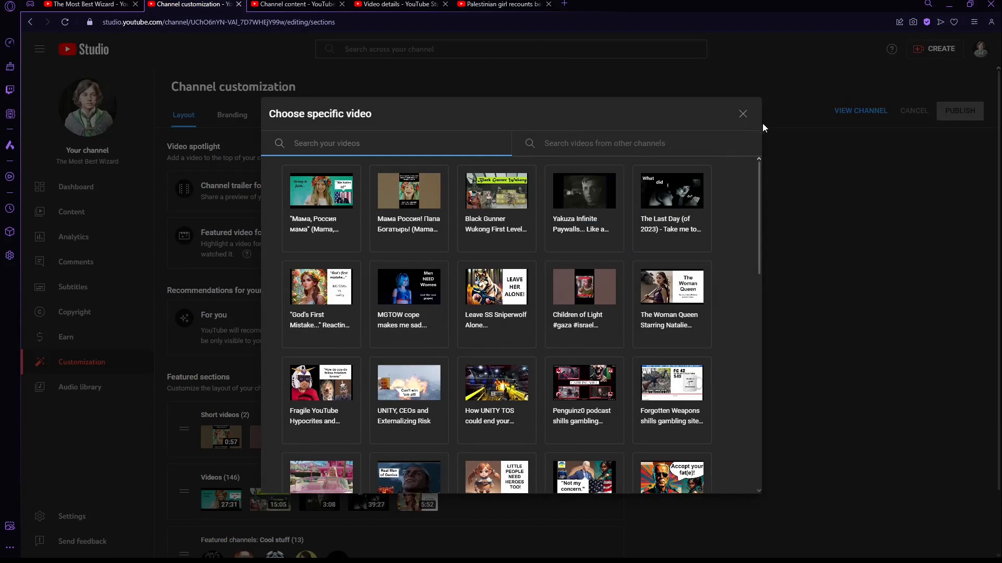
pyautogui.click(742, 114)
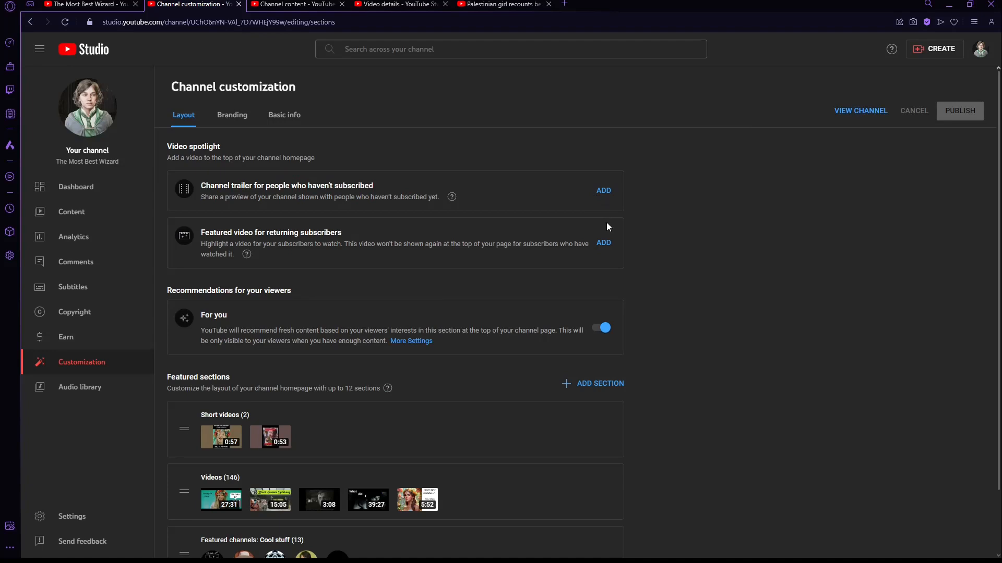
pyautogui.moveTo(601, 198)
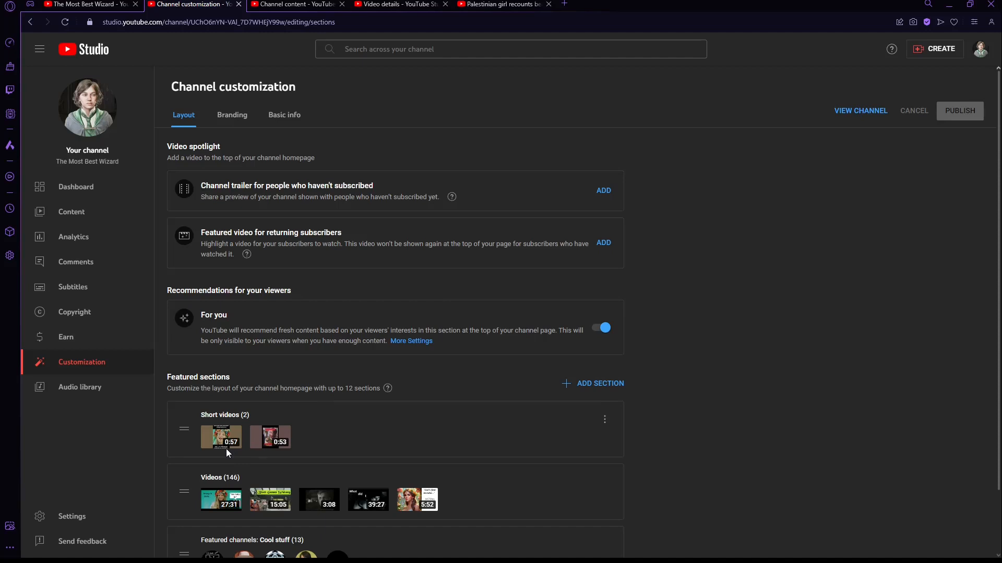
pyautogui.moveTo(981, 48)
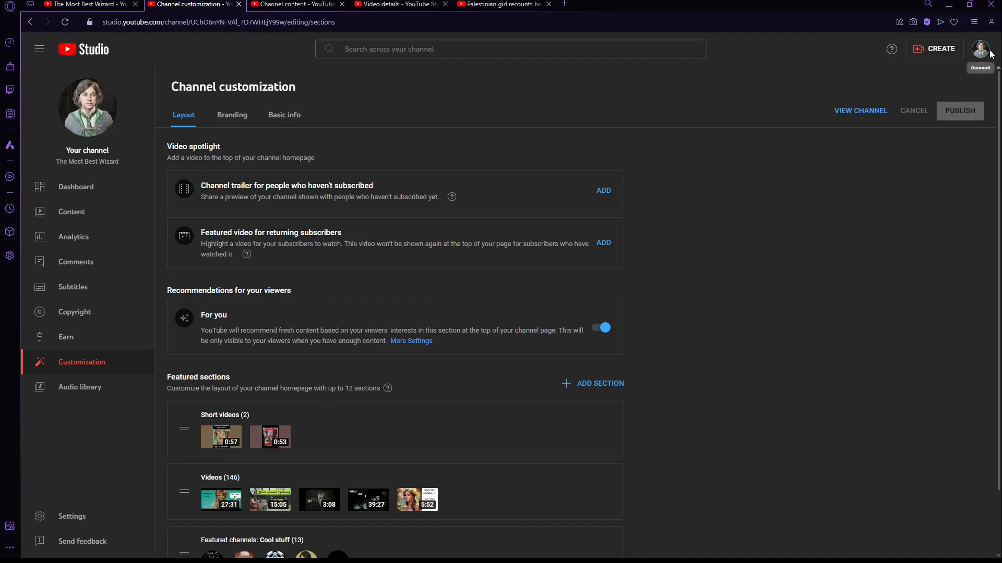
# Step: Open The Most Best Wizard's public channel page and scroll through For You and Shorts
pyautogui.click(980, 48)
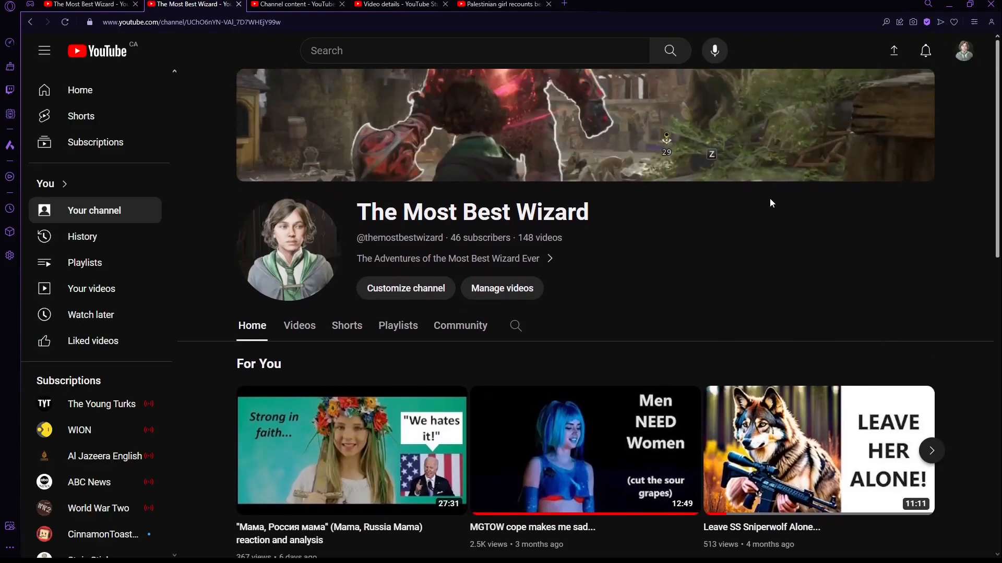
pyautogui.scroll(-3)
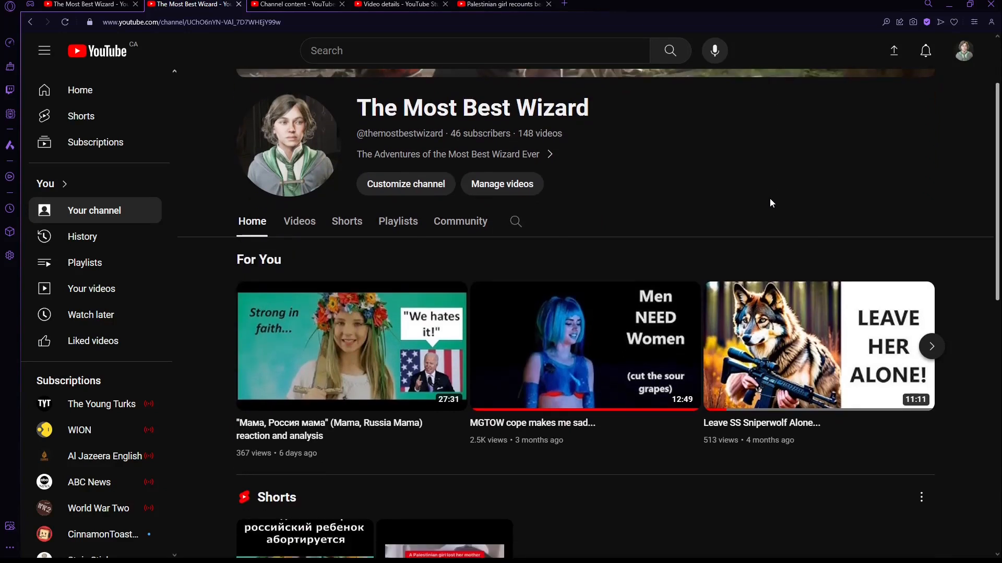
pyautogui.moveTo(585, 338)
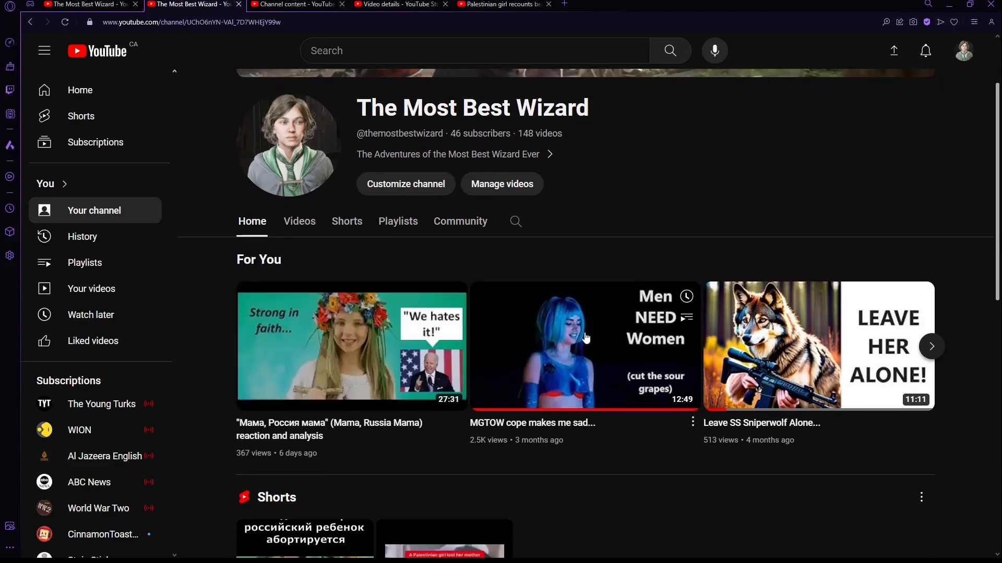
pyautogui.moveTo(743, 218)
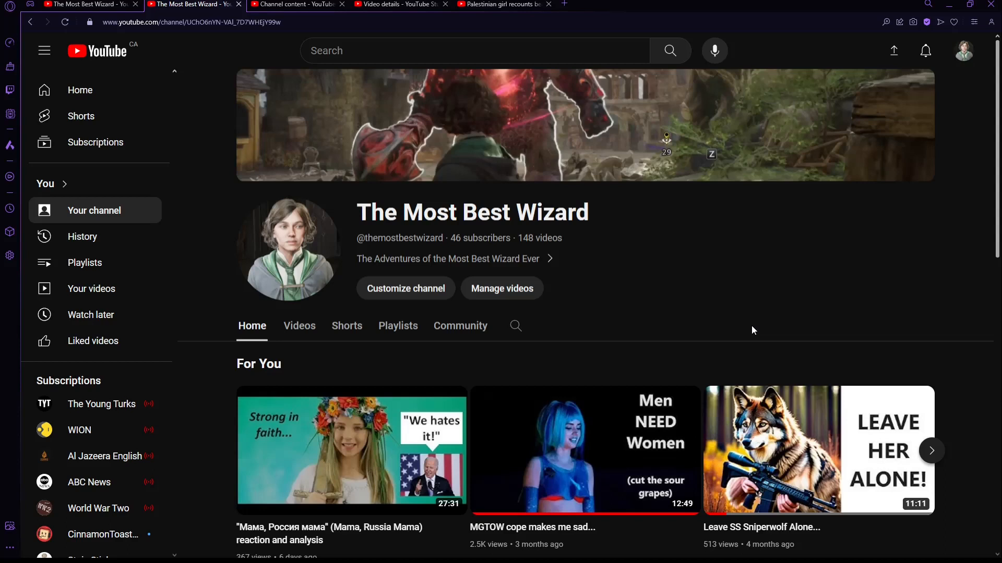
pyautogui.scroll(-3)
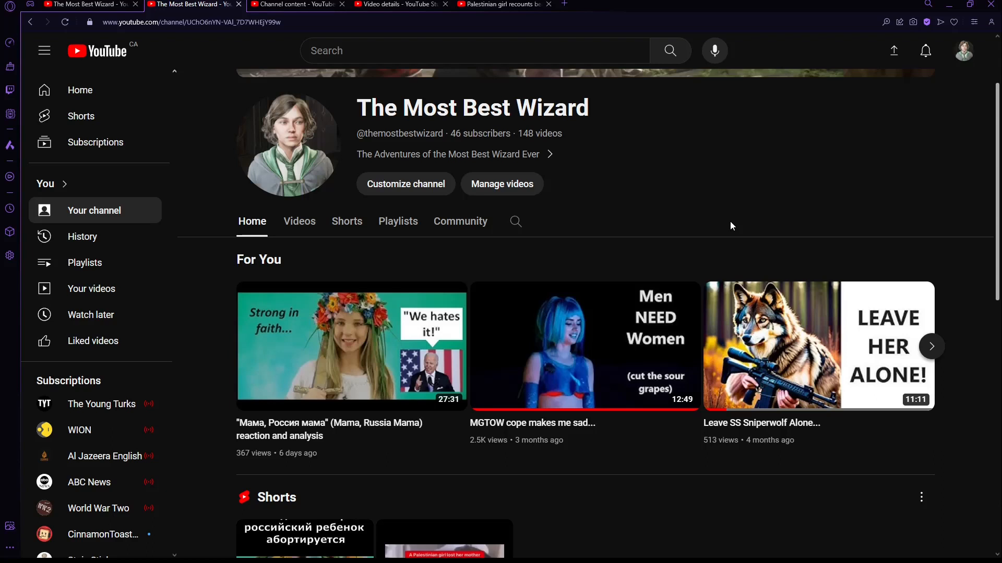
pyautogui.moveTo(627, 264)
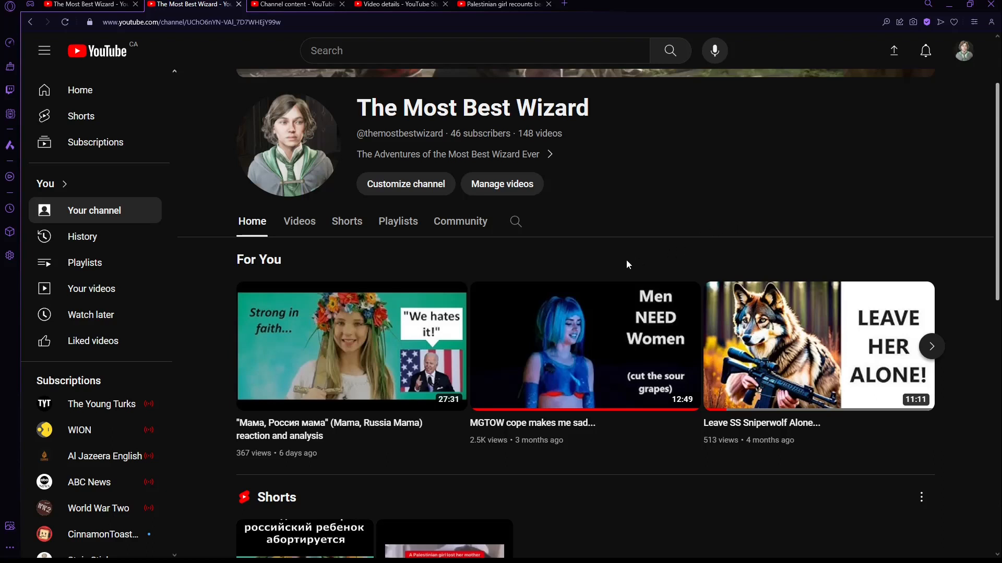
pyautogui.moveTo(618, 267)
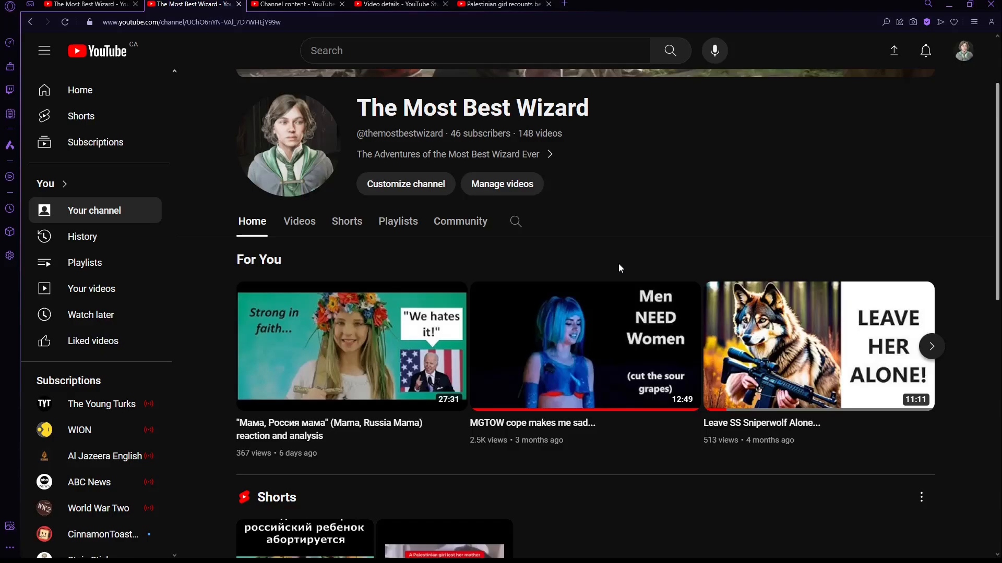
pyautogui.moveTo(501, 184)
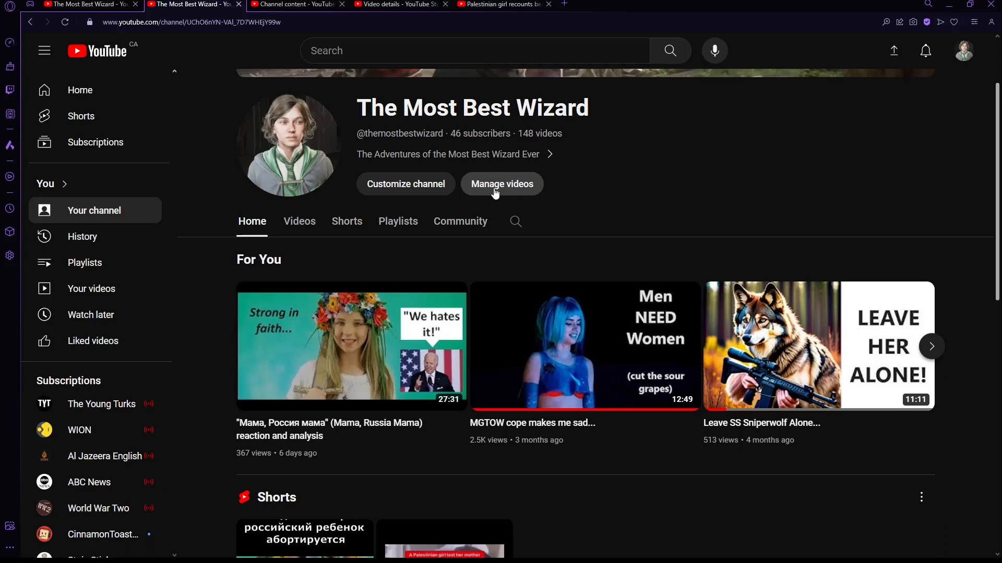
# Step: Check the Studio video list and analytics overview, then return to the channel homepage tab
pyautogui.click(501, 184)
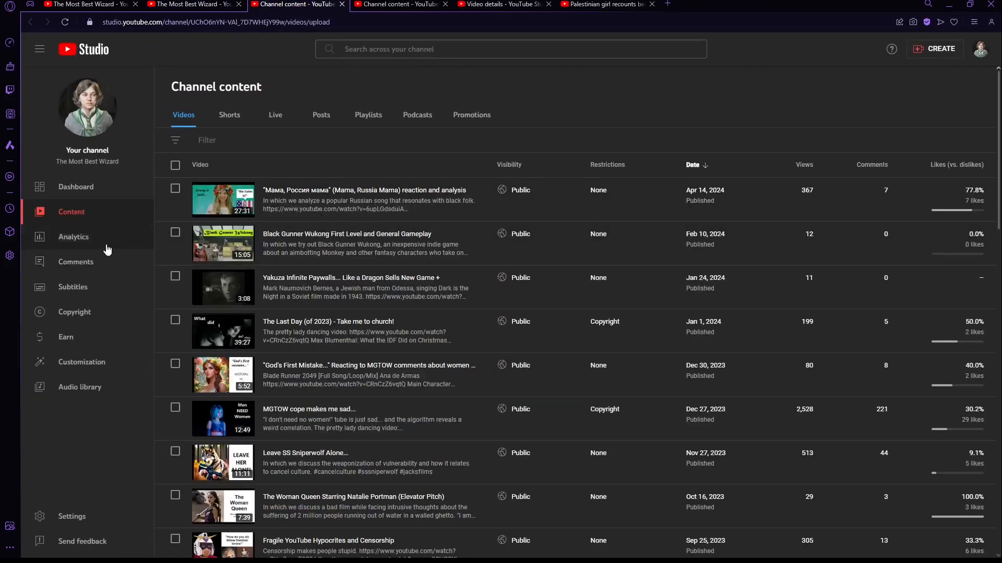
pyautogui.click(73, 237)
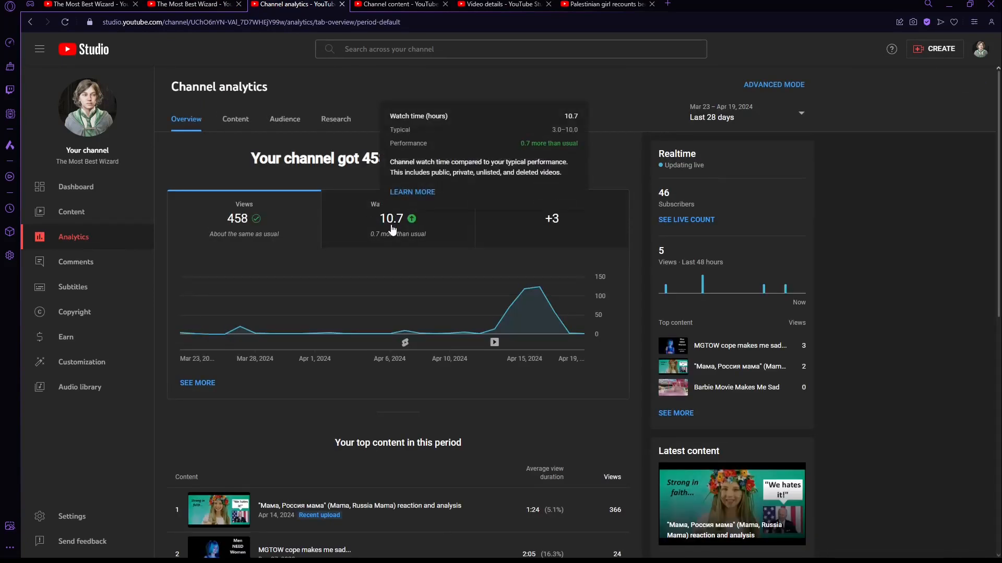
pyautogui.scroll(-3)
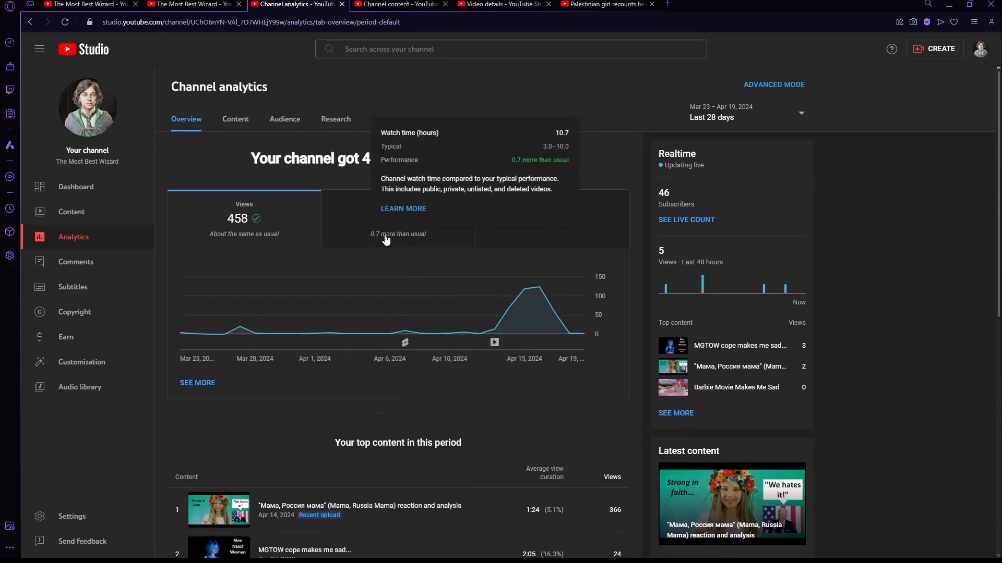
pyautogui.moveTo(574, 256)
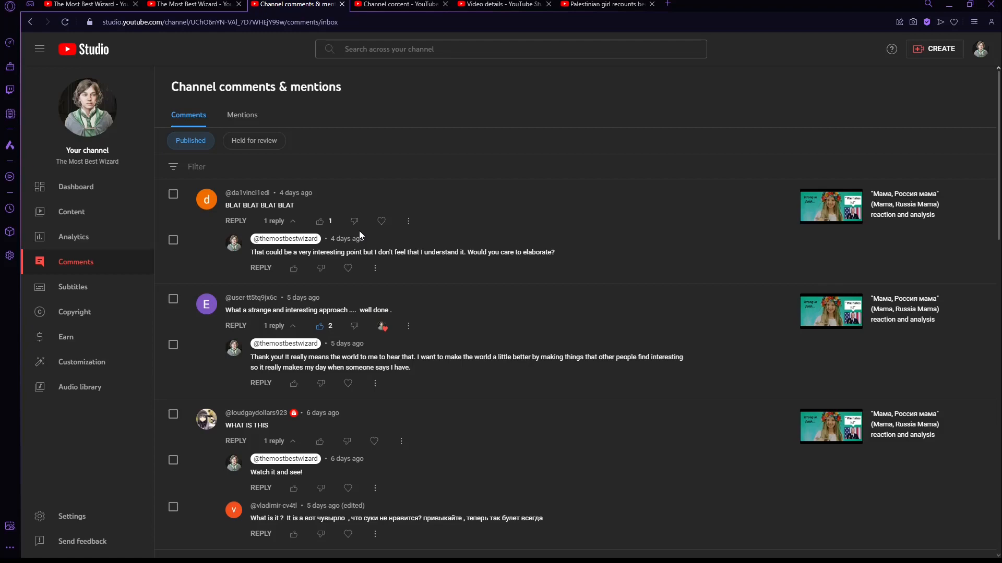
pyautogui.click(83, 5)
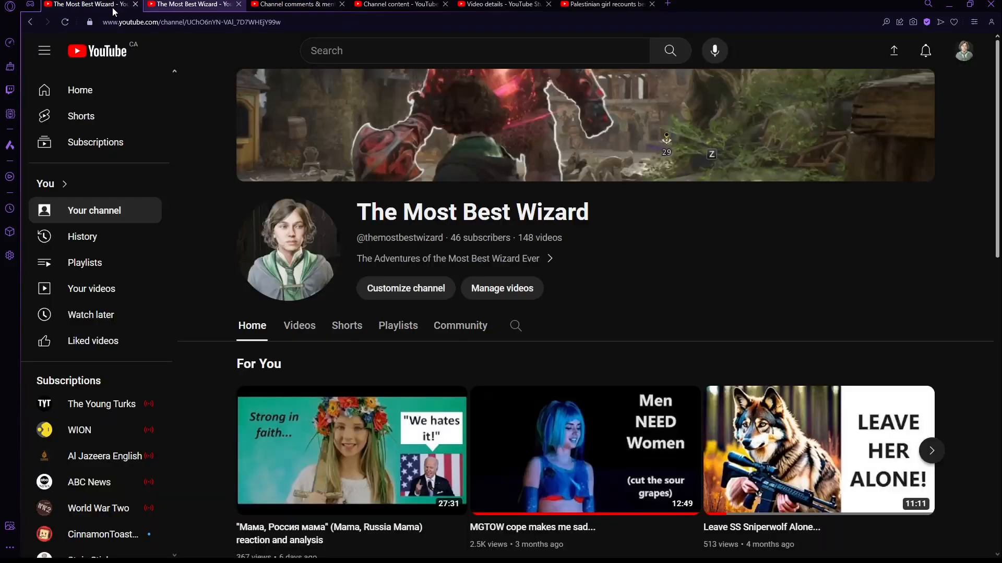
pyautogui.scroll(-3)
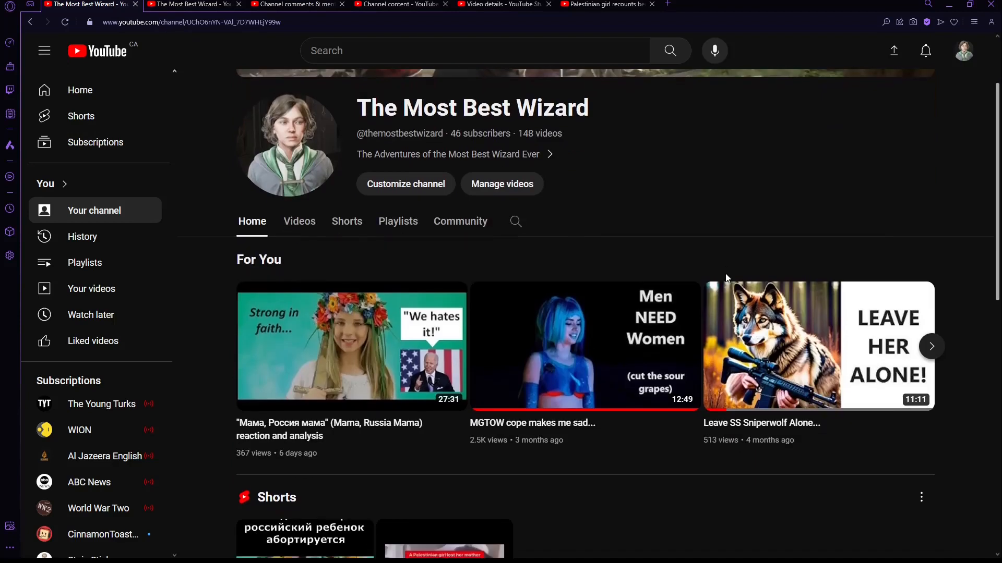